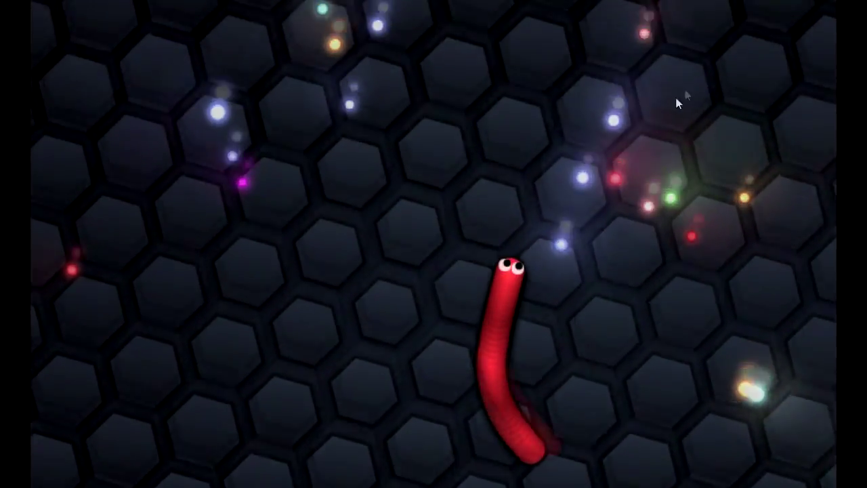
{"action": "mouse_move", "coordinate": [203, 274]}
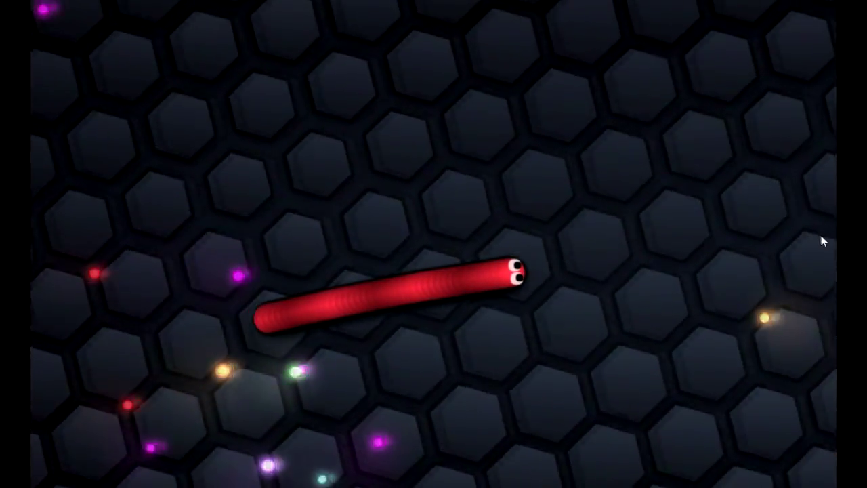
{"action": "mouse_move", "coordinate": [515, 151]}
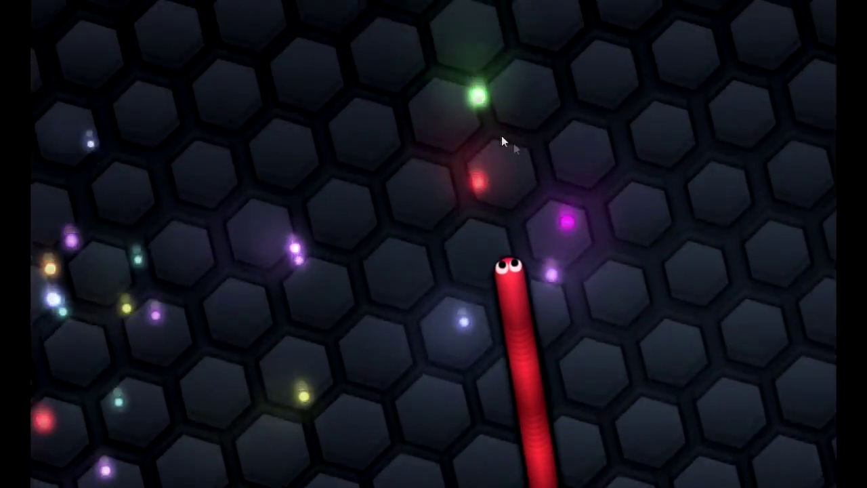
{"action": "mouse_move", "coordinate": [418, 121]}
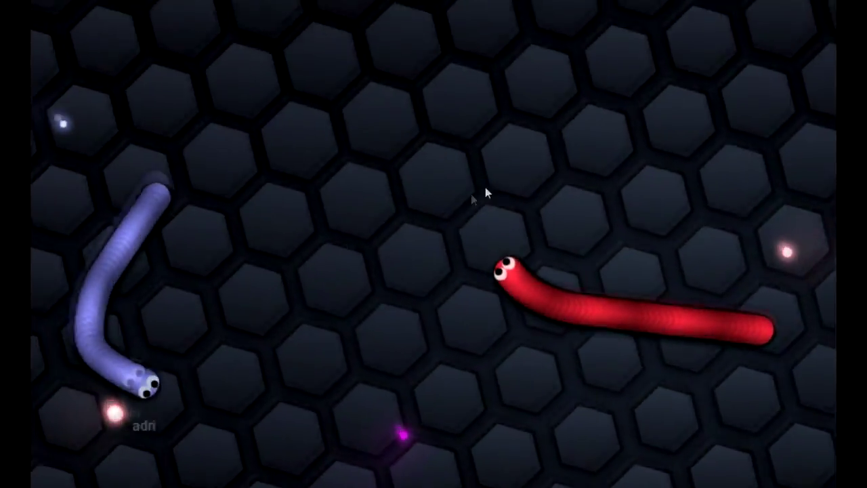
{"action": "mouse_move", "coordinate": [554, 173]}
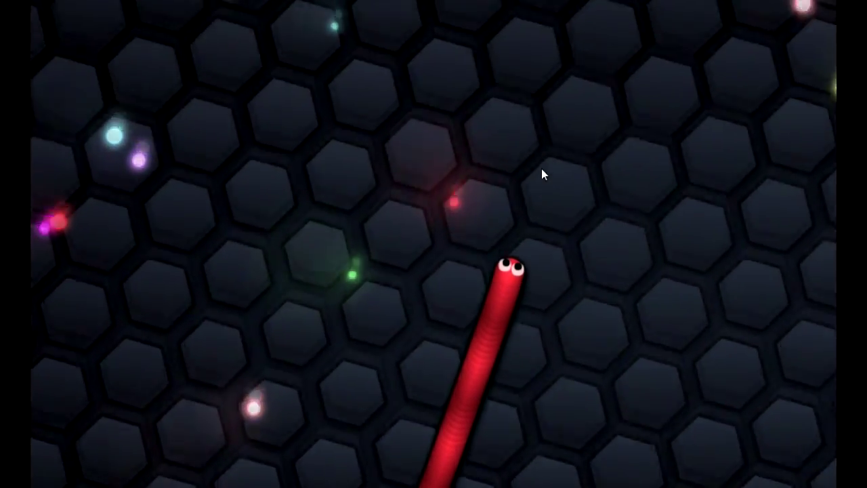
{"action": "mouse_move", "coordinate": [734, 264]}
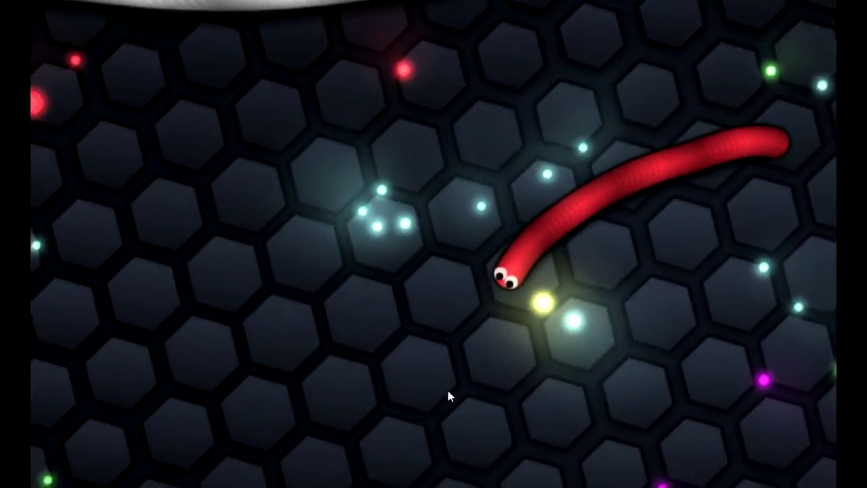
{"action": "mouse_move", "coordinate": [414, 327]}
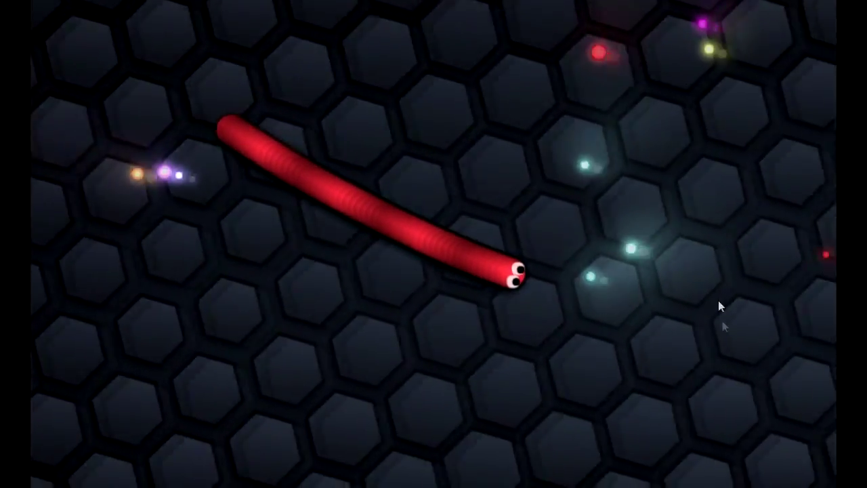
{"action": "mouse_move", "coordinate": [626, 179]}
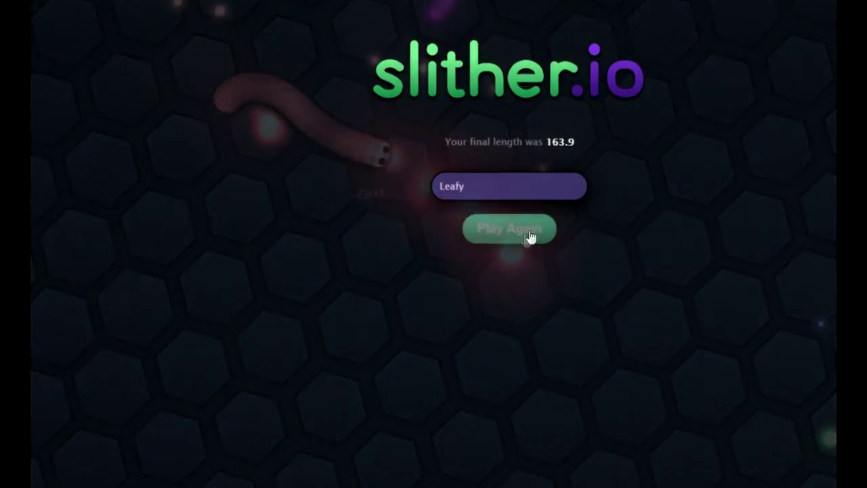
Step: Start a new round via Play Again after the red snake dies at length 163.9
{"action": "left_click", "coordinate": [510, 228]}
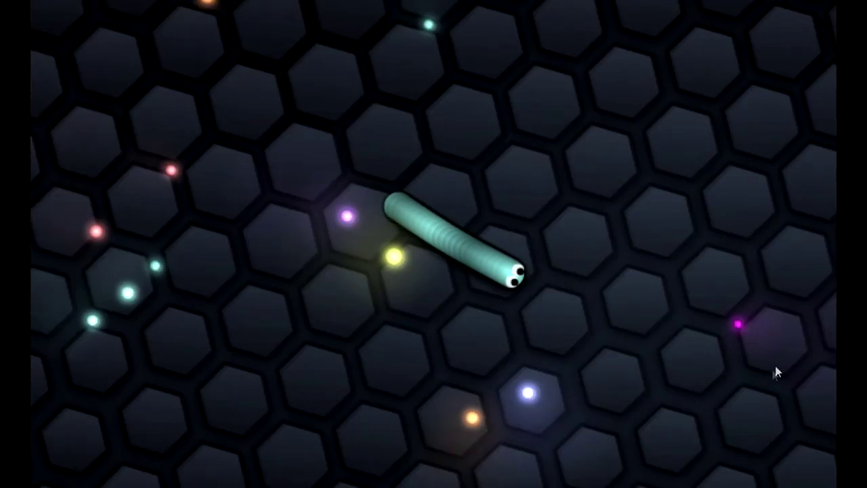
{"action": "mouse_move", "coordinate": [621, 165]}
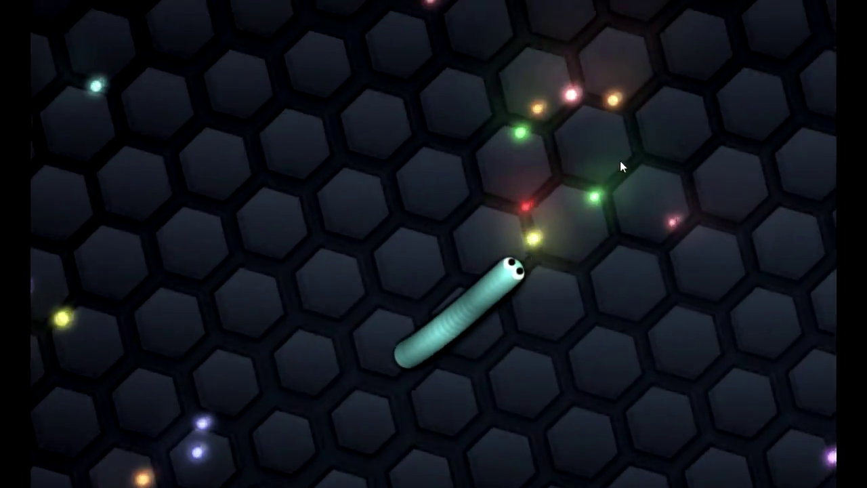
{"action": "mouse_move", "coordinate": [440, 209]}
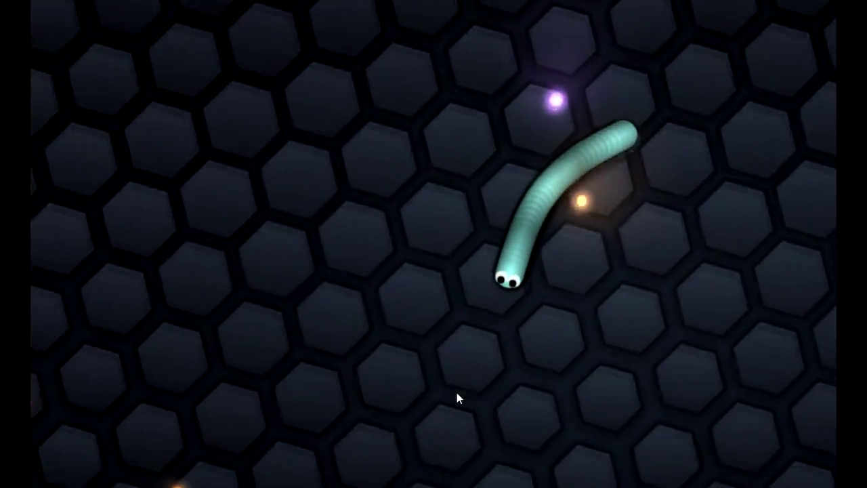
{"action": "mouse_move", "coordinate": [247, 349]}
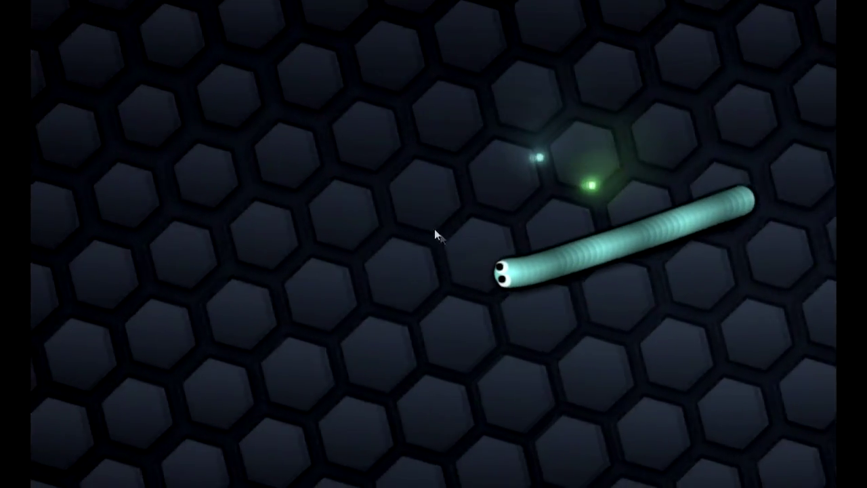
{"action": "mouse_move", "coordinate": [399, 177]}
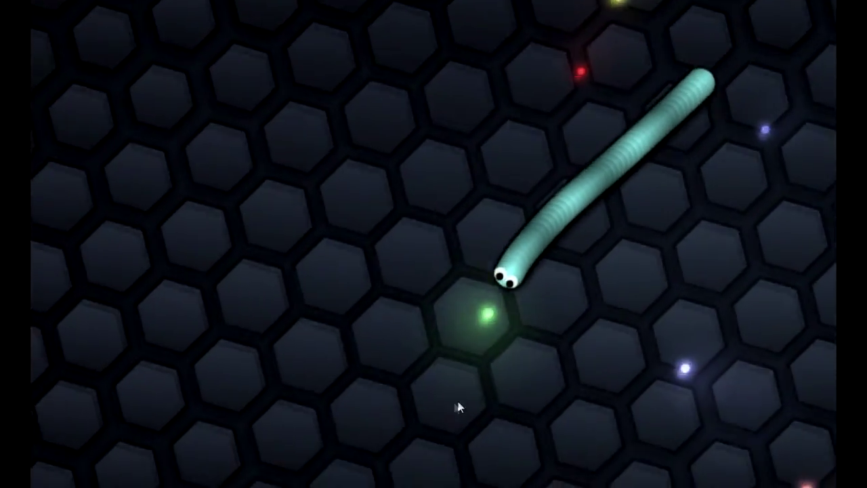
{"action": "mouse_move", "coordinate": [732, 409]}
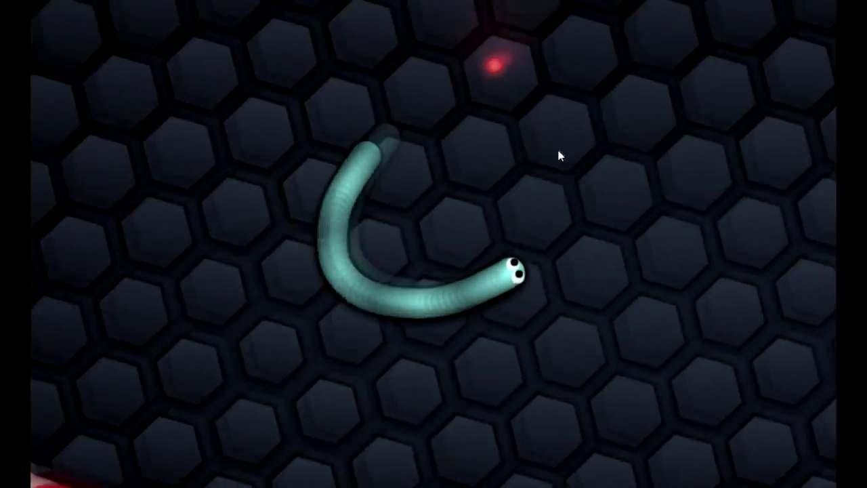
{"action": "mouse_move", "coordinate": [711, 196]}
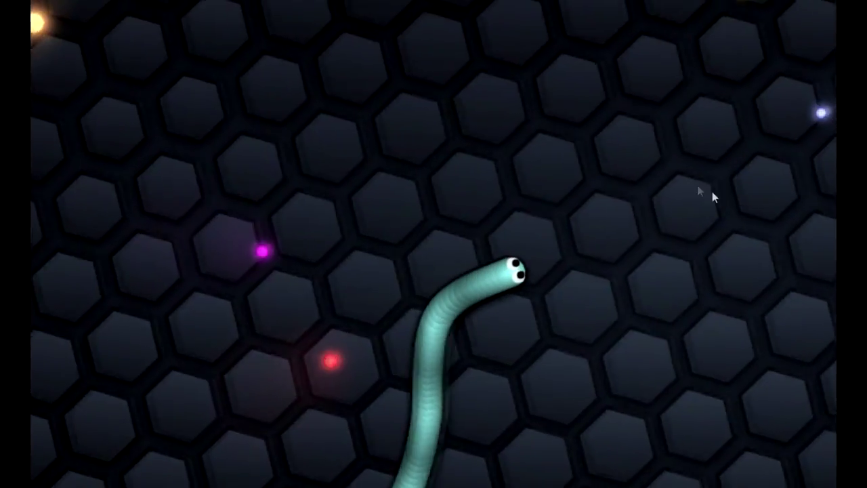
{"action": "mouse_move", "coordinate": [630, 133]}
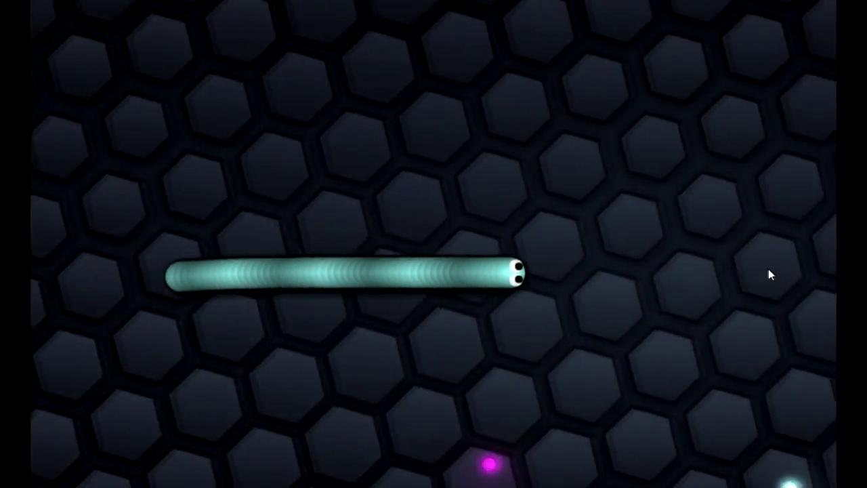
{"action": "mouse_move", "coordinate": [589, 150]}
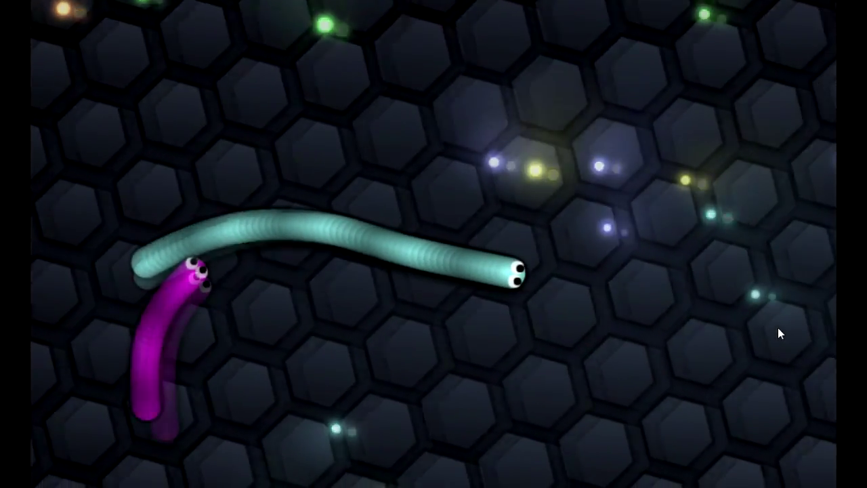
{"action": "mouse_move", "coordinate": [791, 363]}
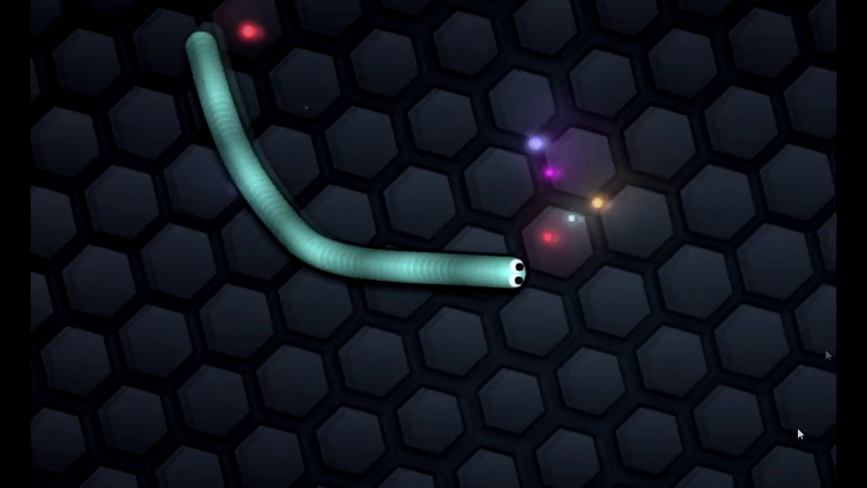
{"action": "mouse_move", "coordinate": [444, 300]}
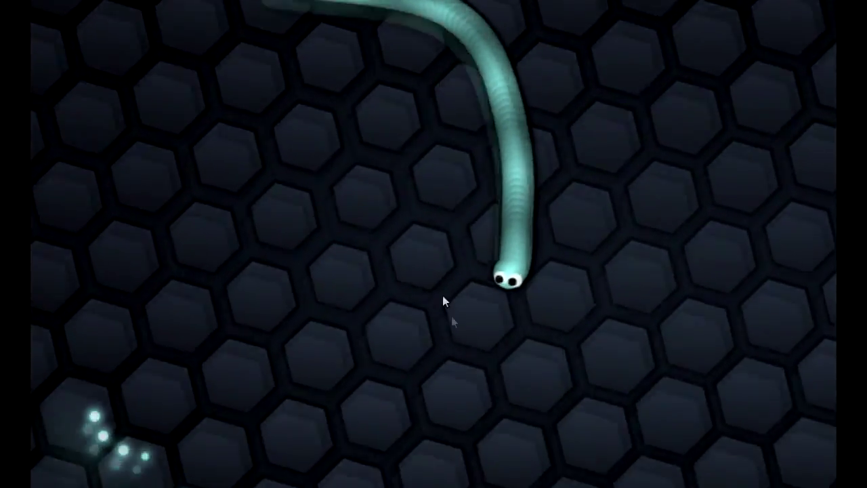
{"action": "mouse_move", "coordinate": [371, 381]}
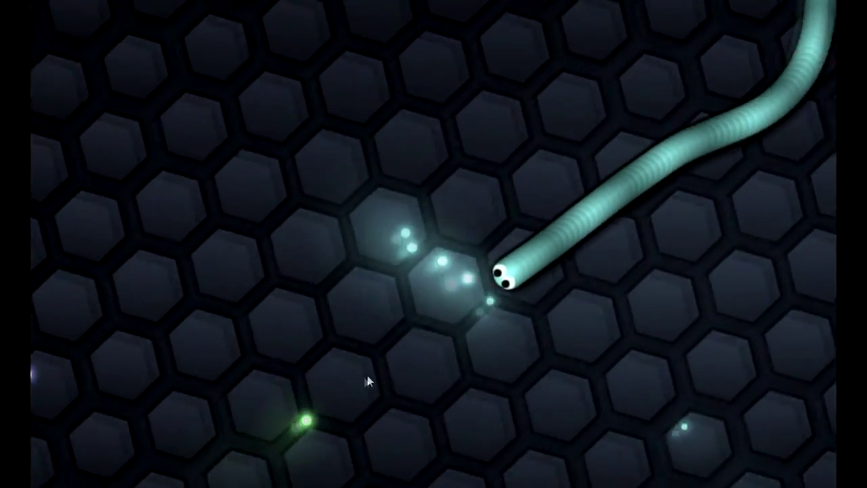
{"action": "mouse_move", "coordinate": [453, 57]}
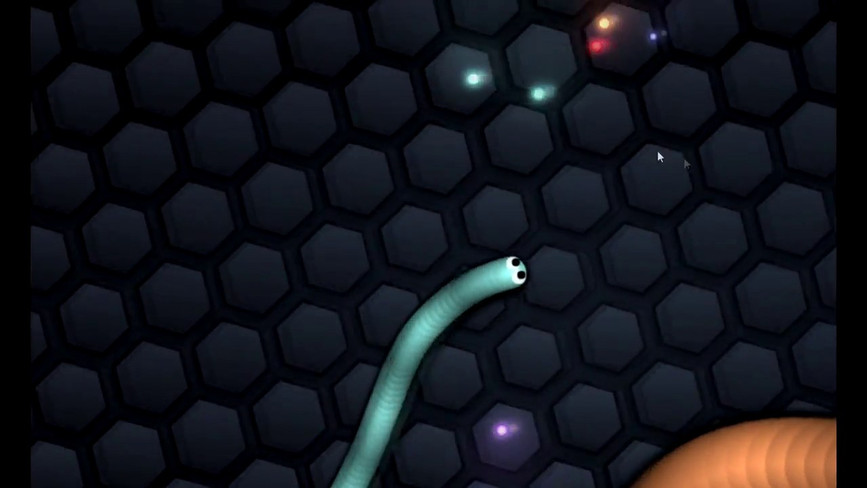
{"action": "mouse_move", "coordinate": [607, 223]}
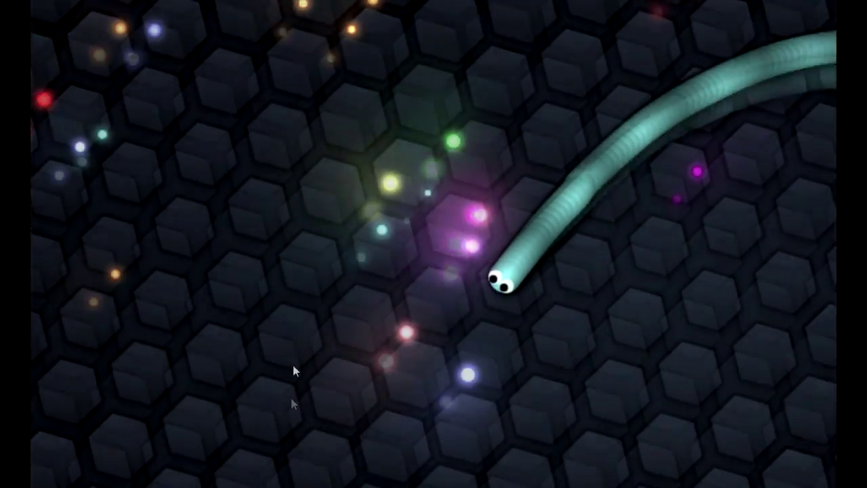
{"action": "mouse_move", "coordinate": [485, 143]}
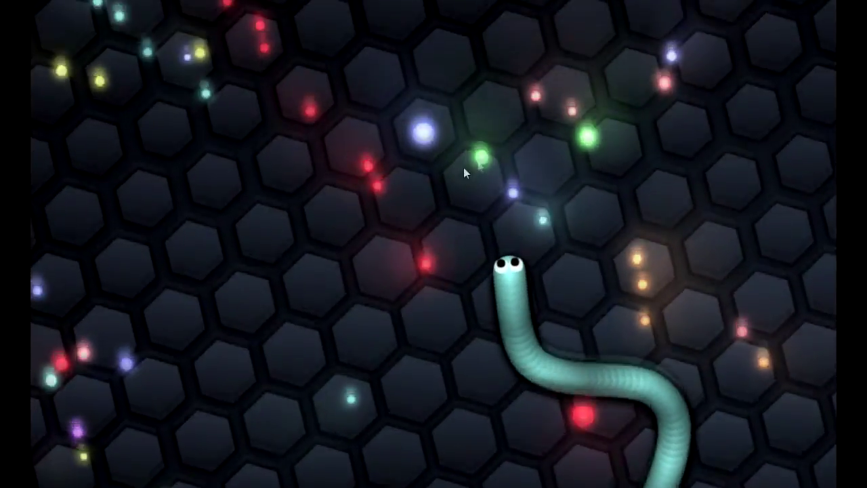
{"action": "mouse_move", "coordinate": [345, 245]}
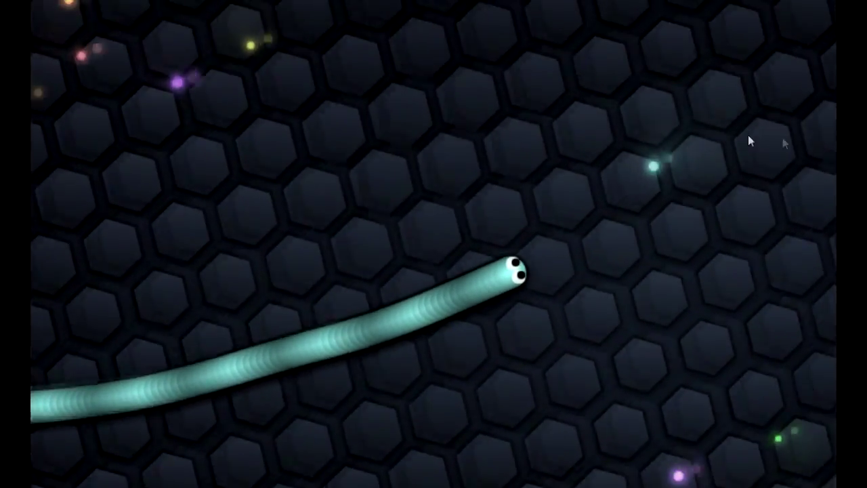
{"action": "mouse_move", "coordinate": [499, 201]}
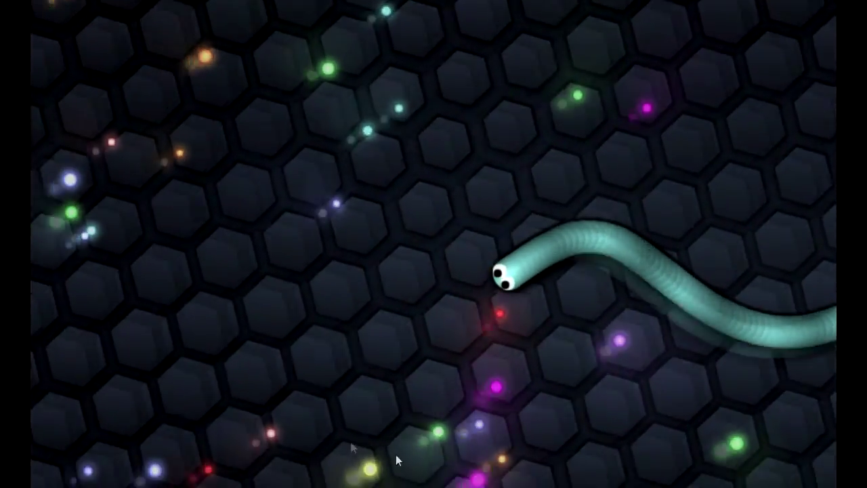
{"action": "mouse_move", "coordinate": [244, 271]}
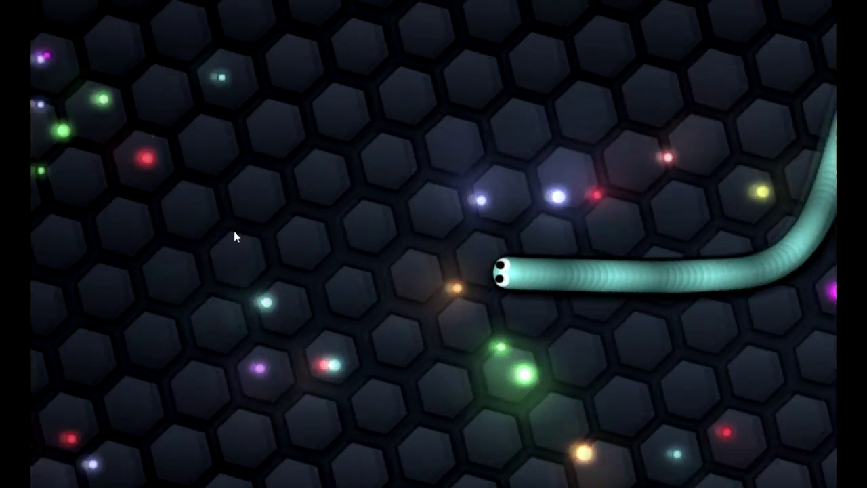
{"action": "mouse_move", "coordinate": [396, 405]}
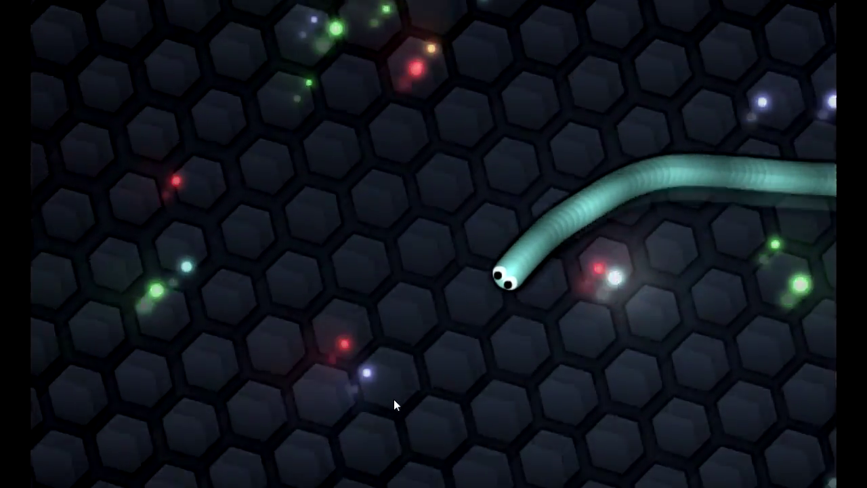